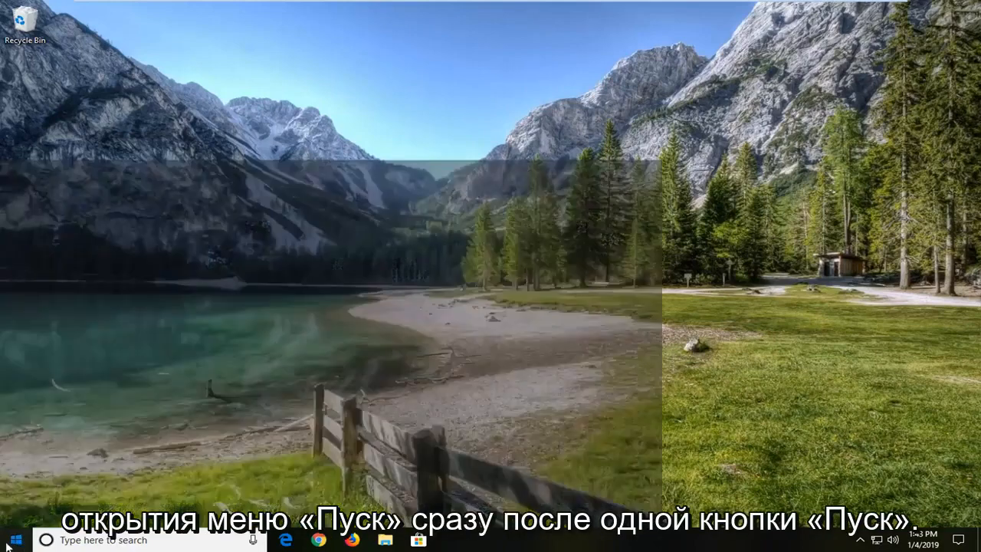
Start a Start menu search for 'troubleshoot'
click(11, 540)
text(troubleshoot)
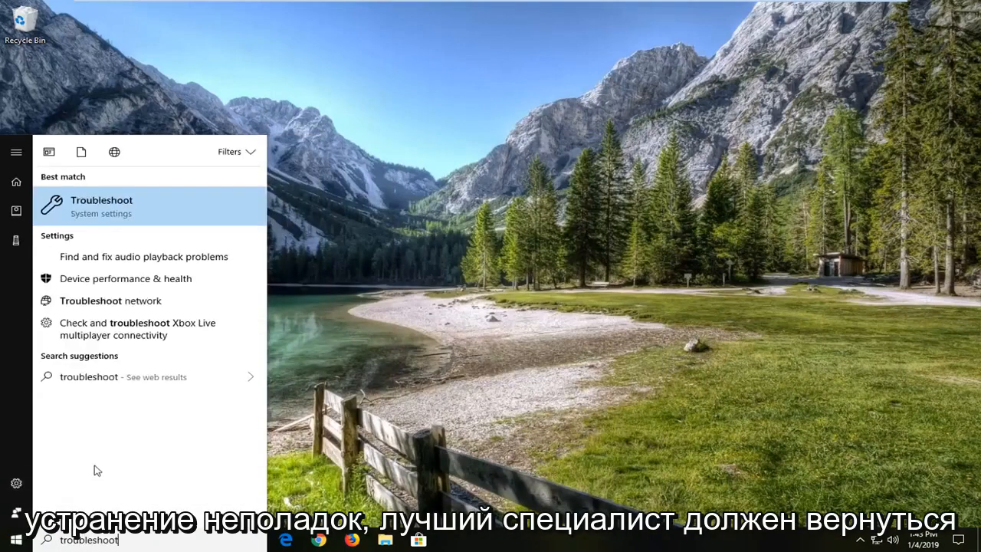
mouse_move(177, 216)
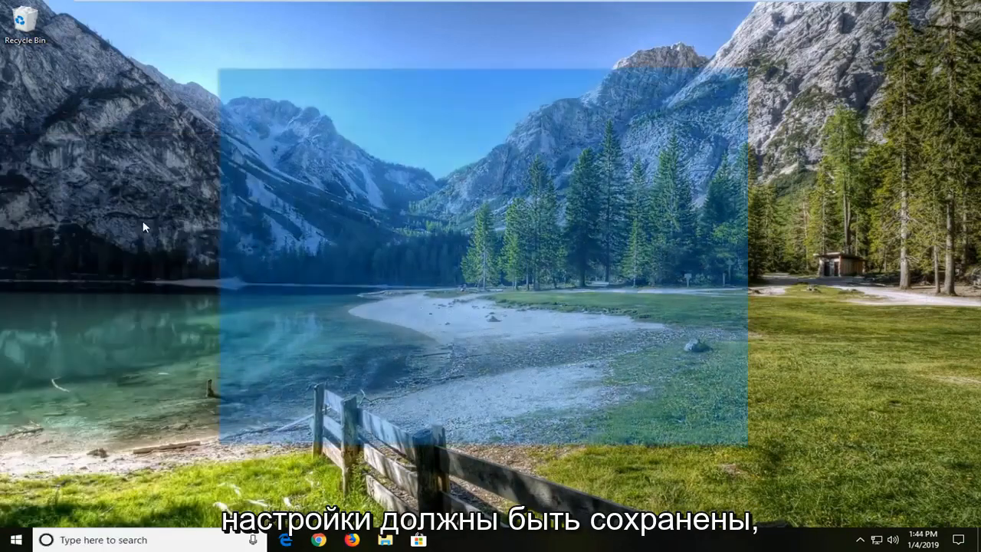
Open Troubleshoot settings and expand the Blue Screen troubleshooter under other problems
click(451, 539)
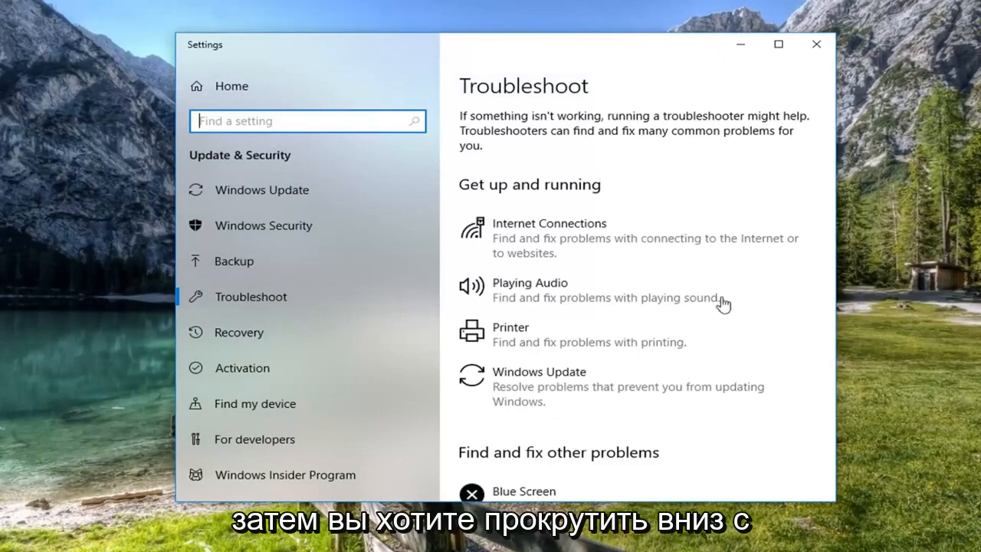
scroll(down, 3)
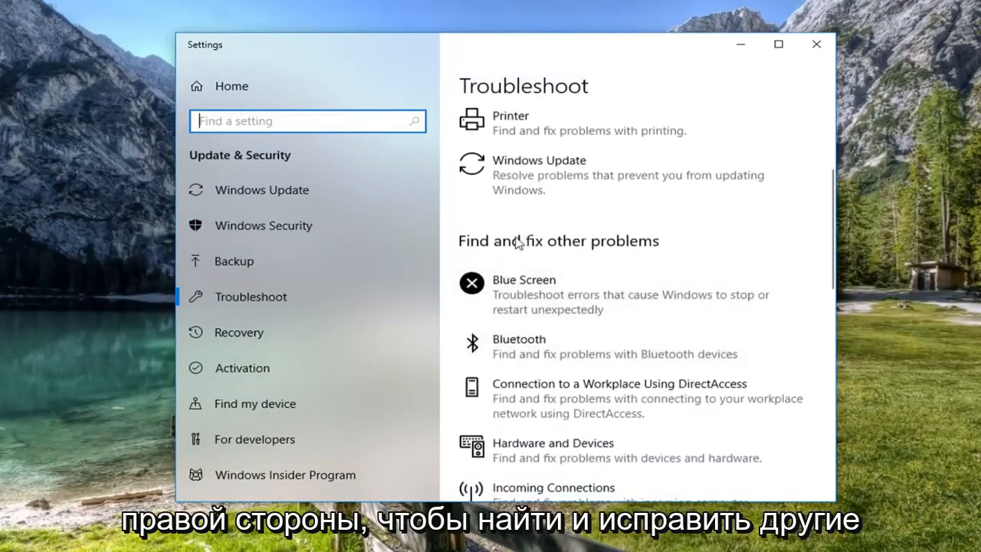
mouse_move(506, 295)
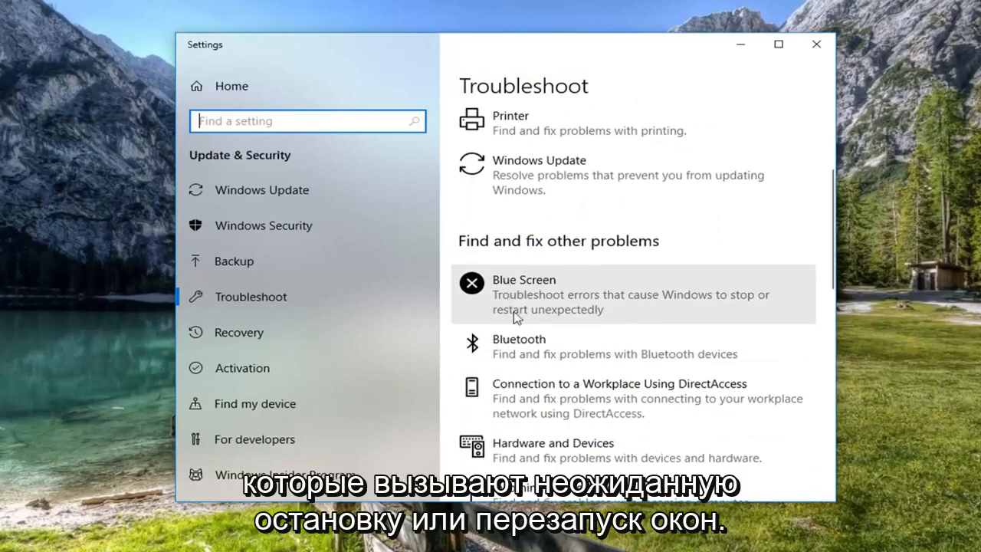
click(633, 293)
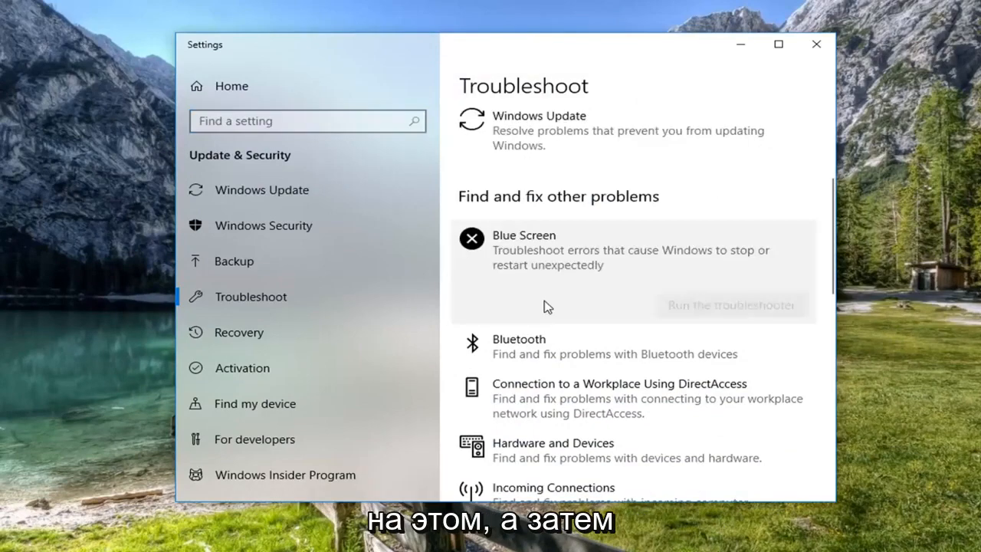
mouse_move(702, 304)
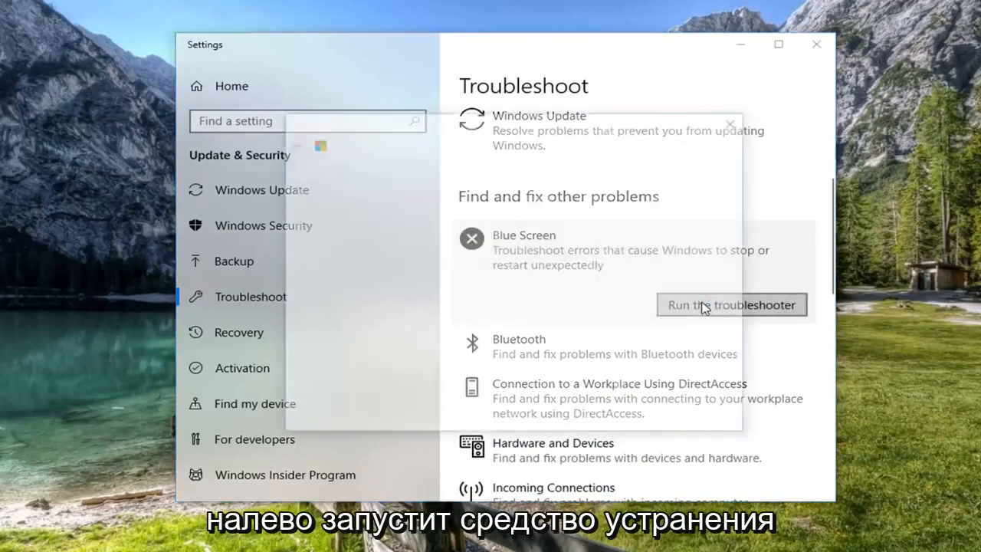
Run the Blue Screen troubleshooter and close it after it finds no problem
click(730, 304)
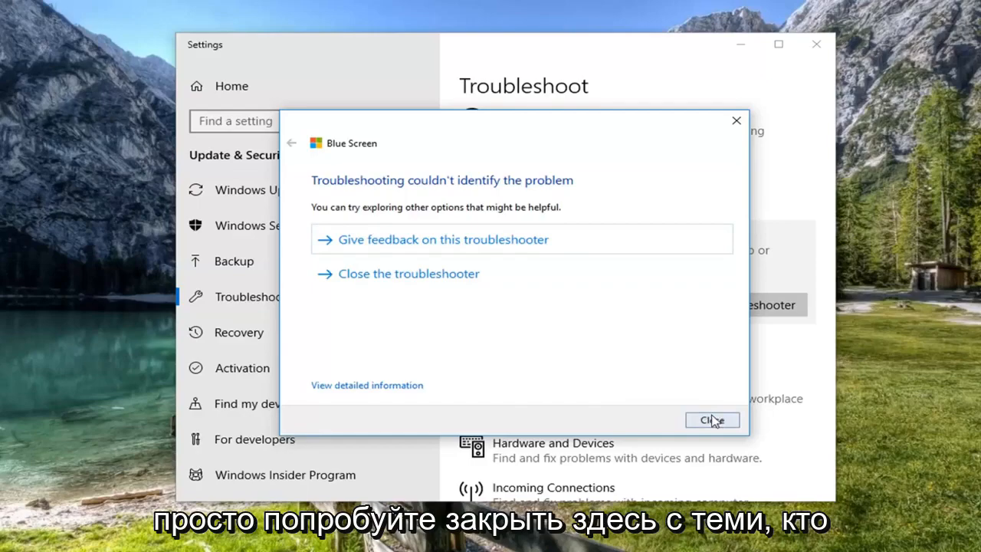
click(712, 420)
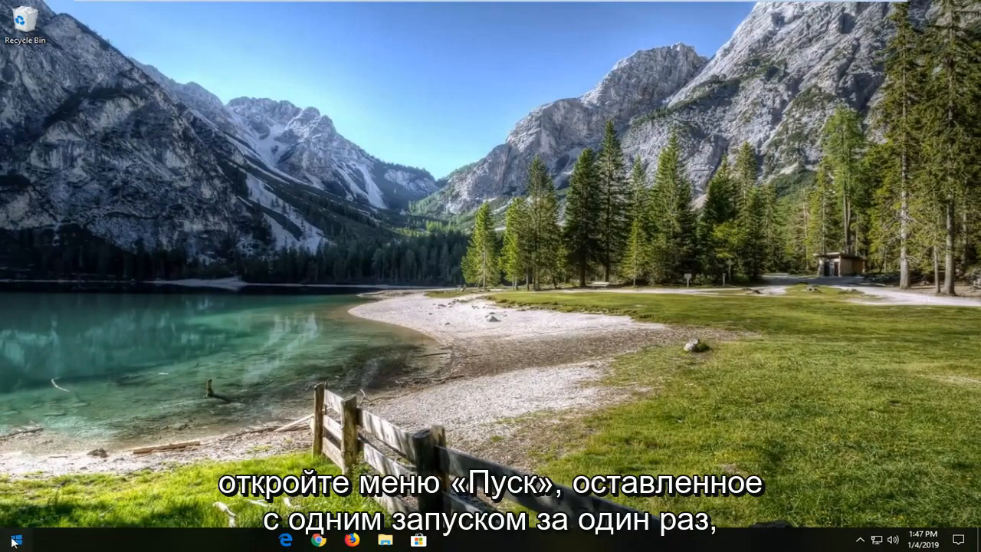
Search 'cmd' and launch Command Prompt as administrator, approving the UAC prompt
click(11, 539)
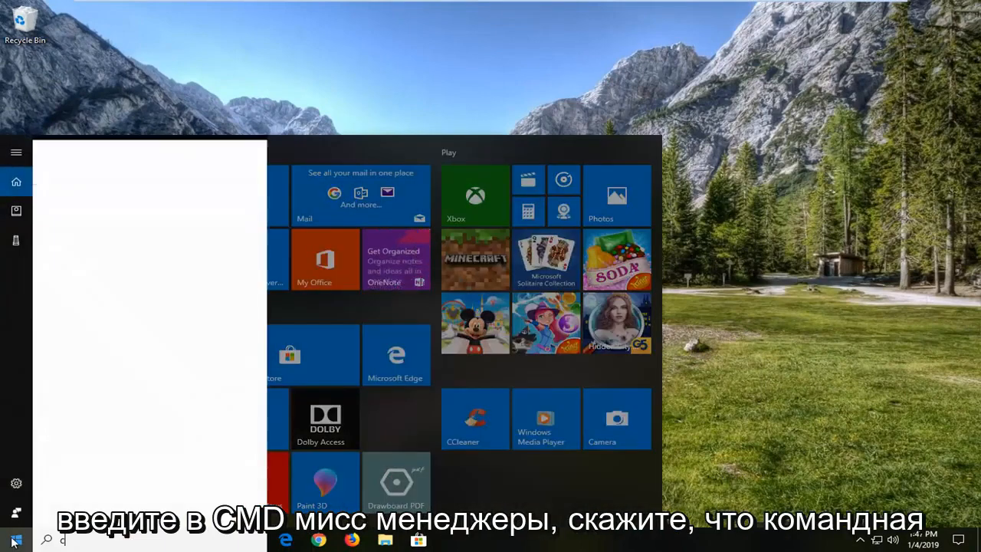
text(cmd)
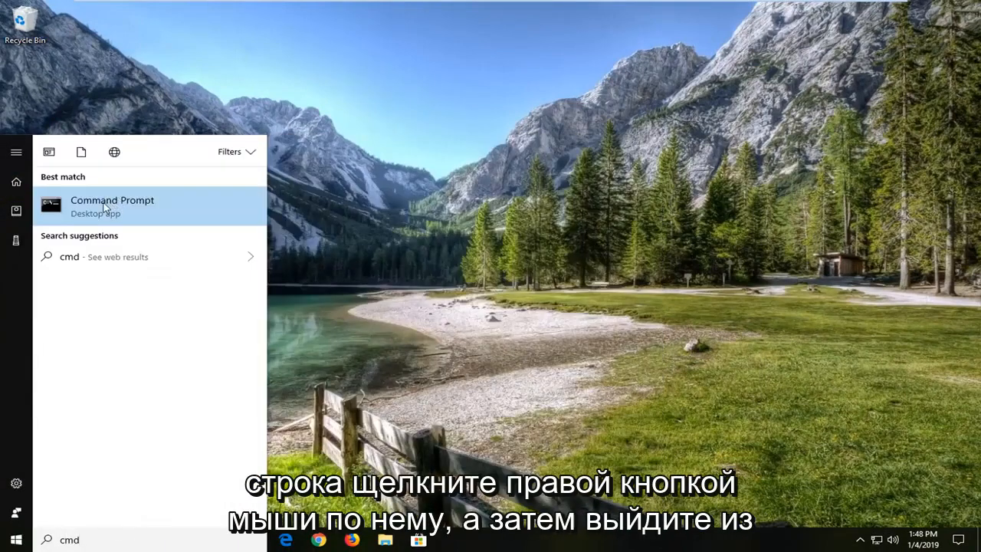
mouse_move(141, 225)
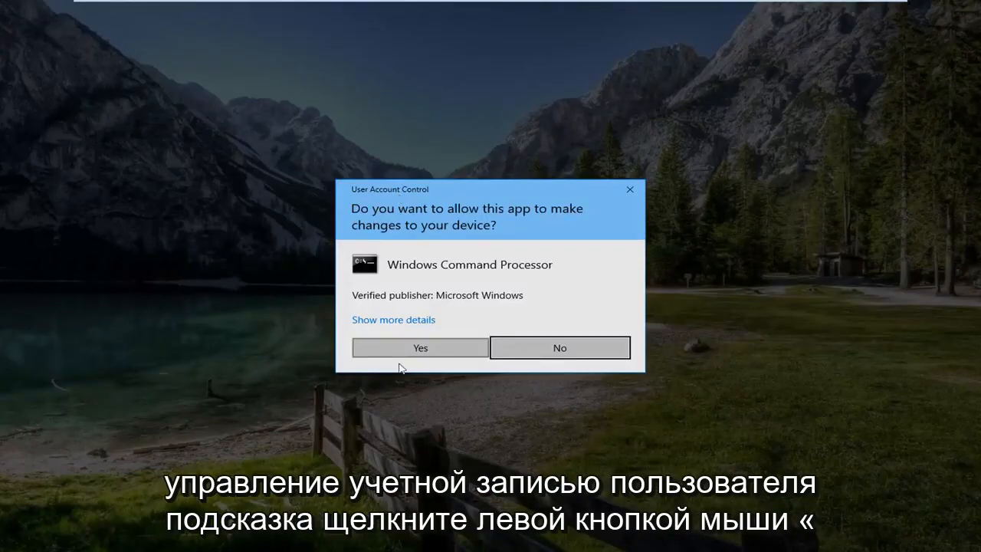
click(421, 347)
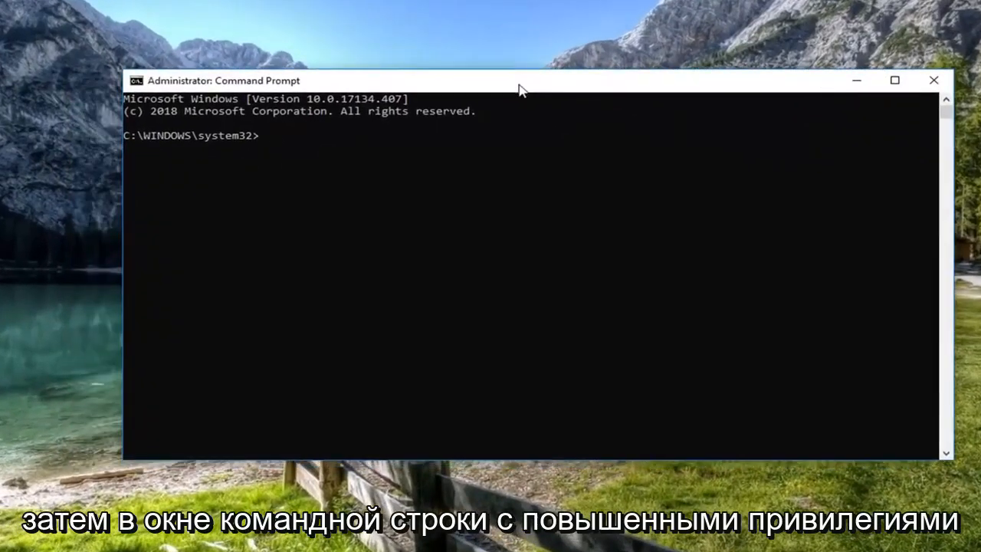
Run 'netsh int ip reset' to reset the TCP/IP stack
text(net)
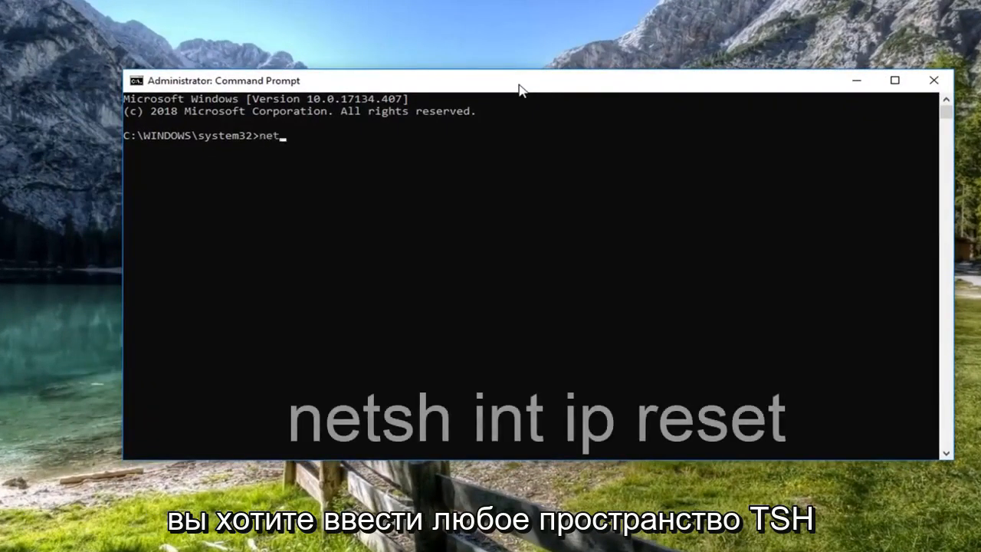
text(sh int ip r)
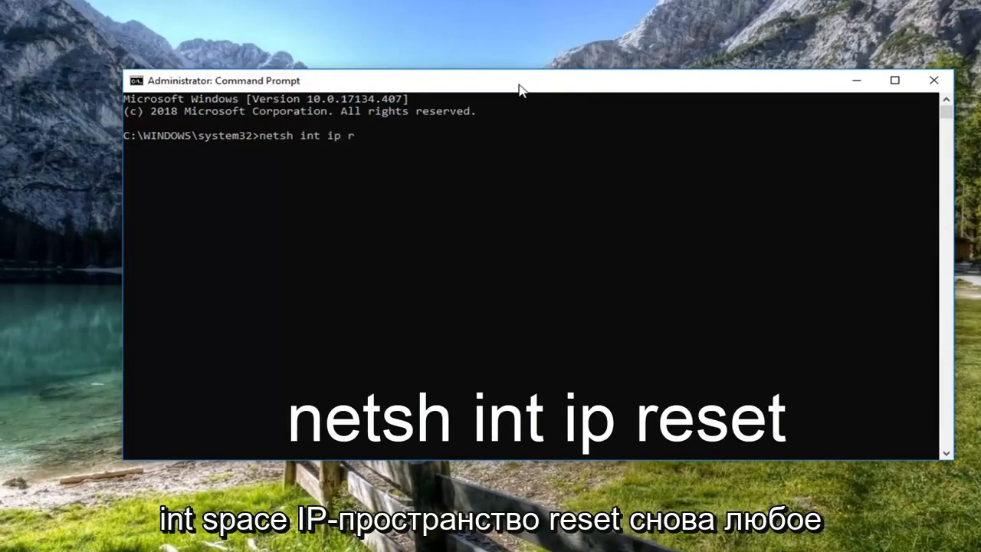
text(eset)
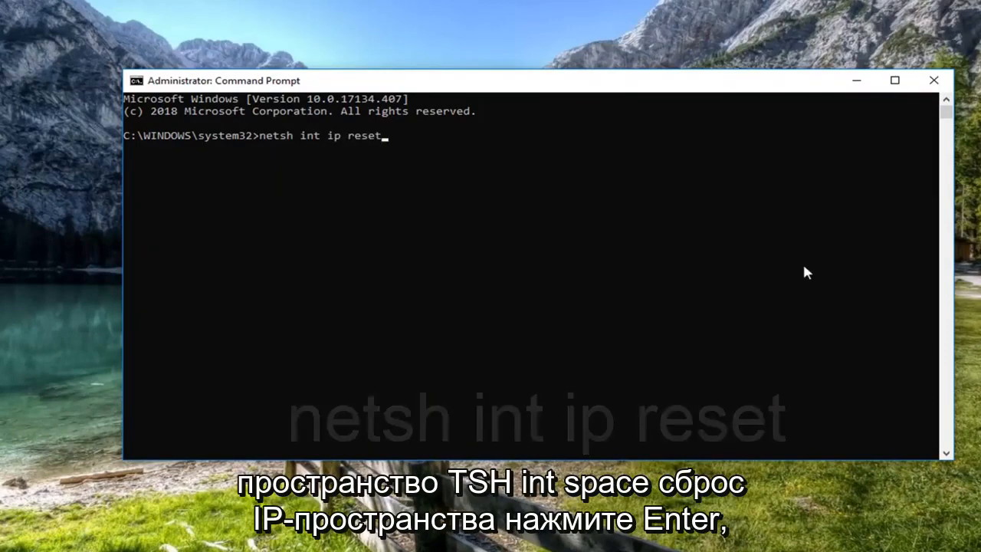
key(Return)
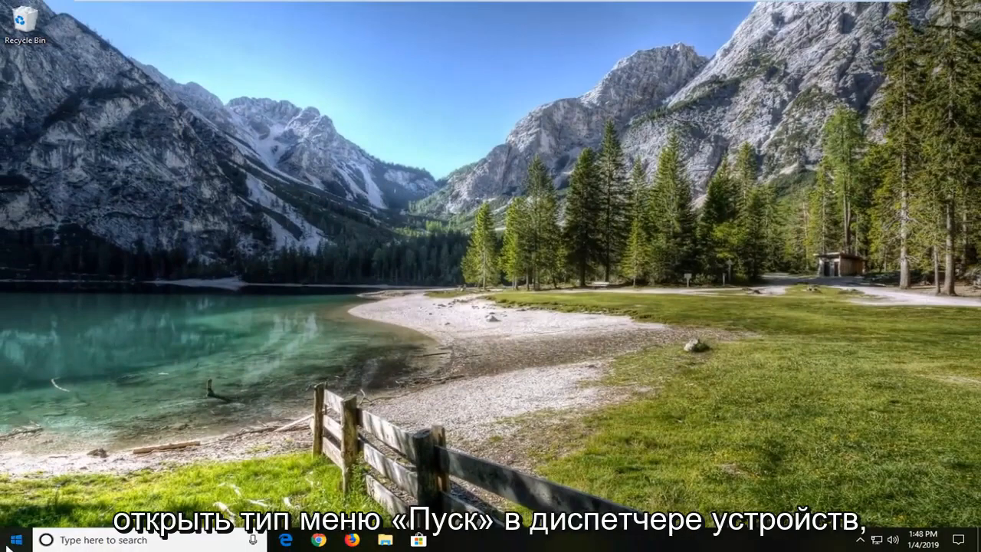
Search the Start menu for 'device manager' to launch it
click(12, 540)
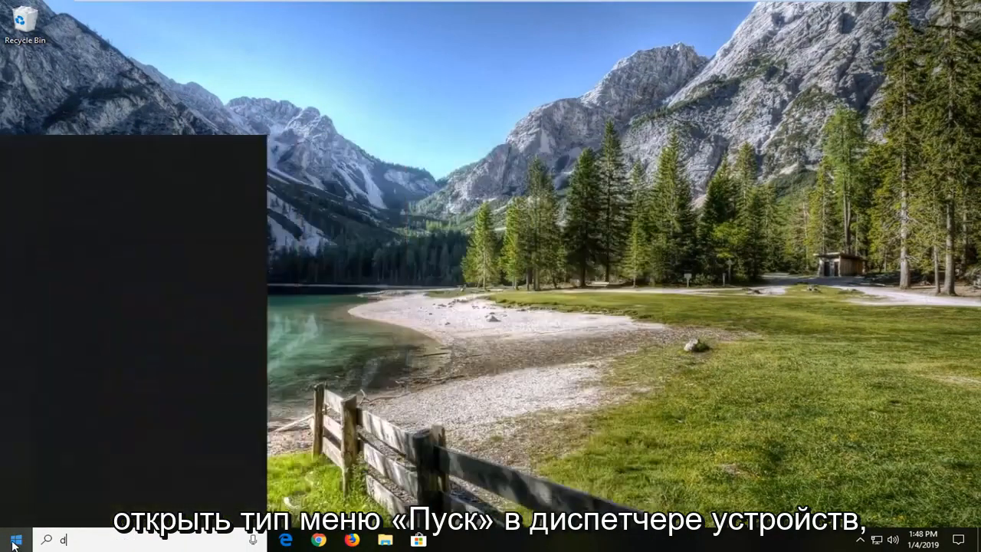
text(device manager)
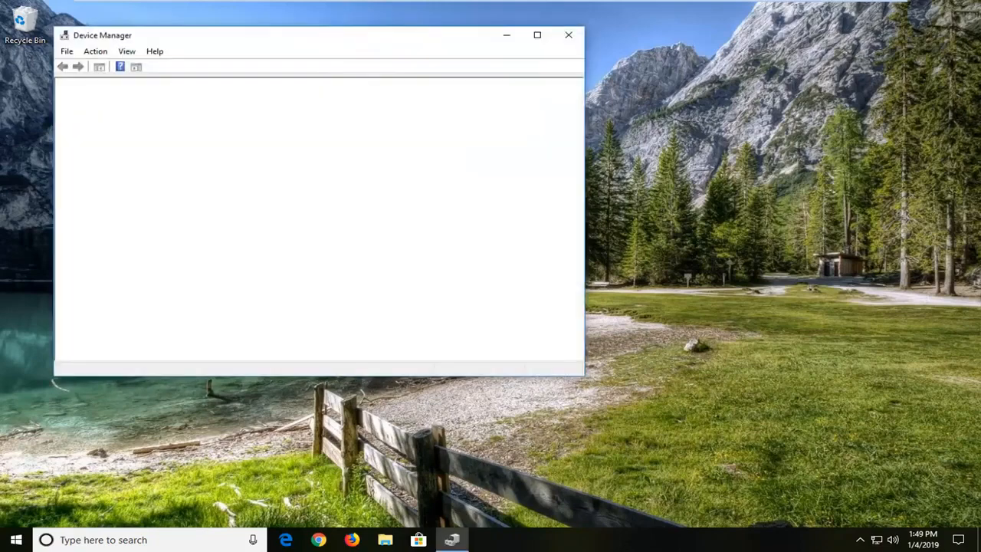
mouse_move(305, 45)
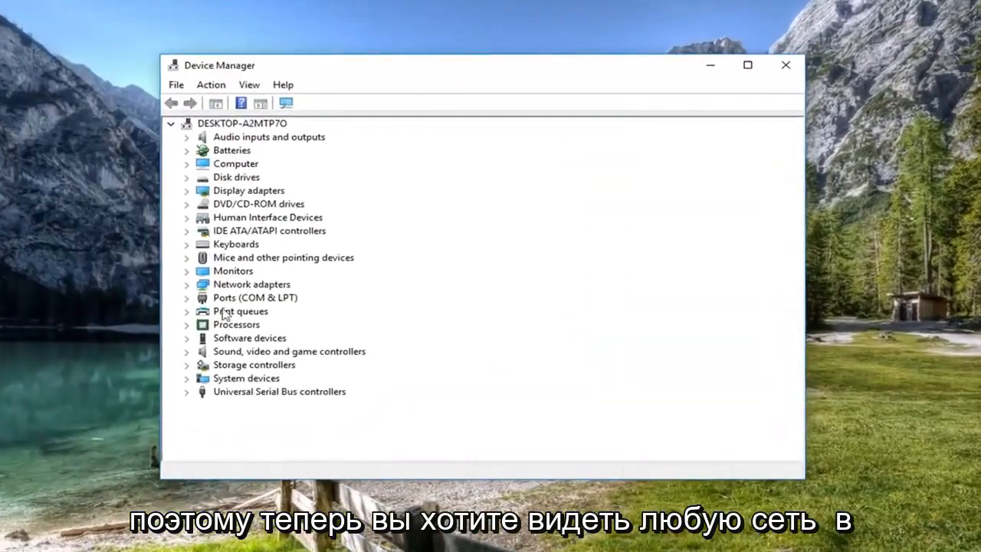
Expand Network adapters and choose Update driver for the Intel(R) 82574L Gigabit adapter
click(252, 284)
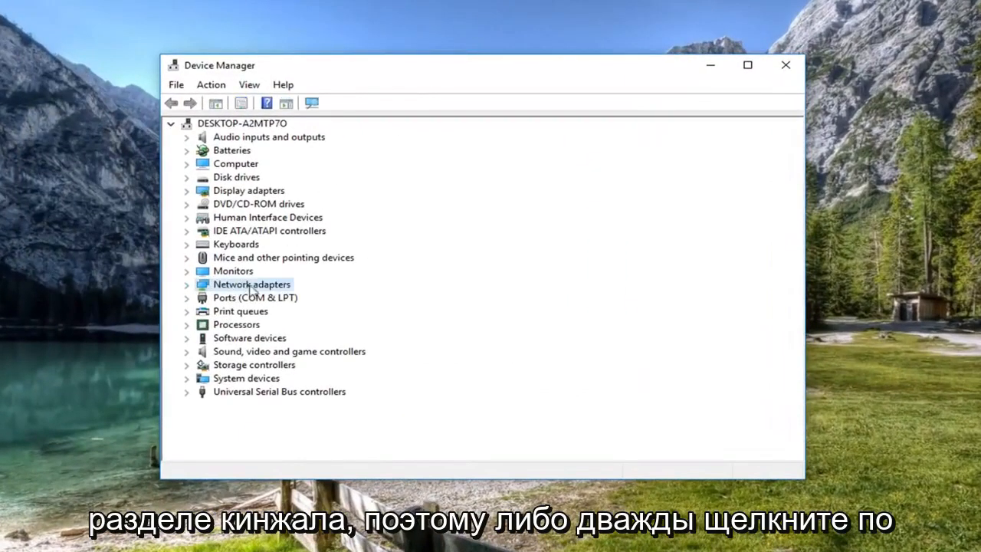
double_click(251, 284)
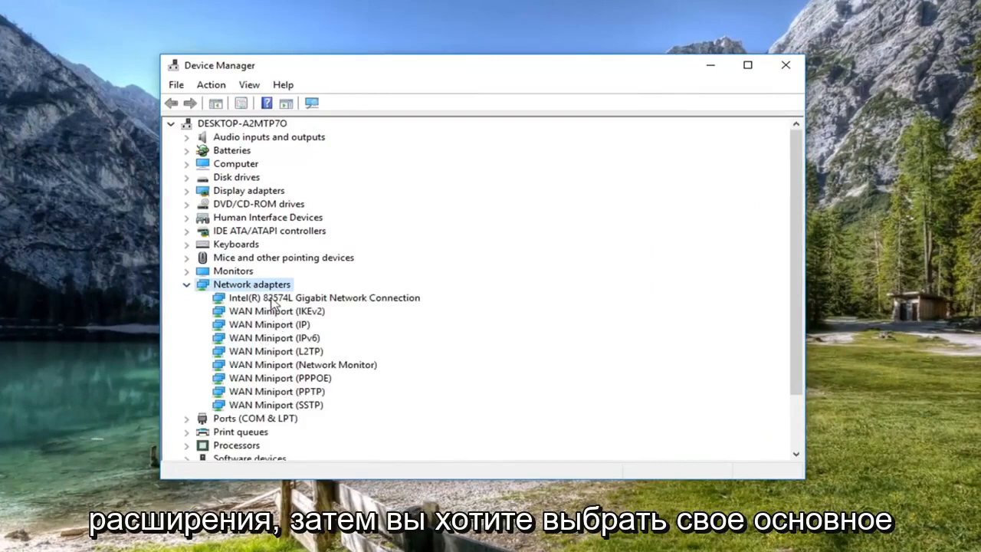
click(324, 298)
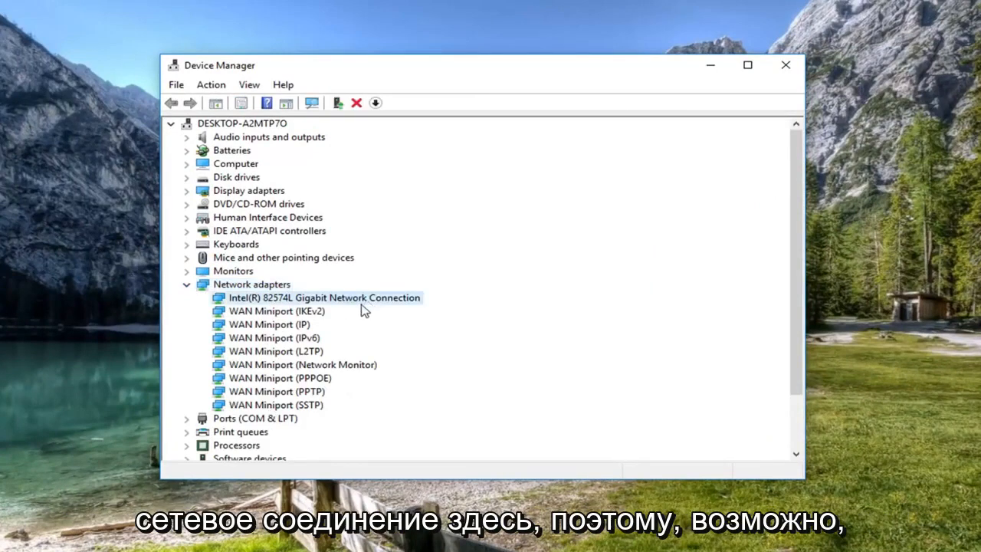
mouse_move(328, 403)
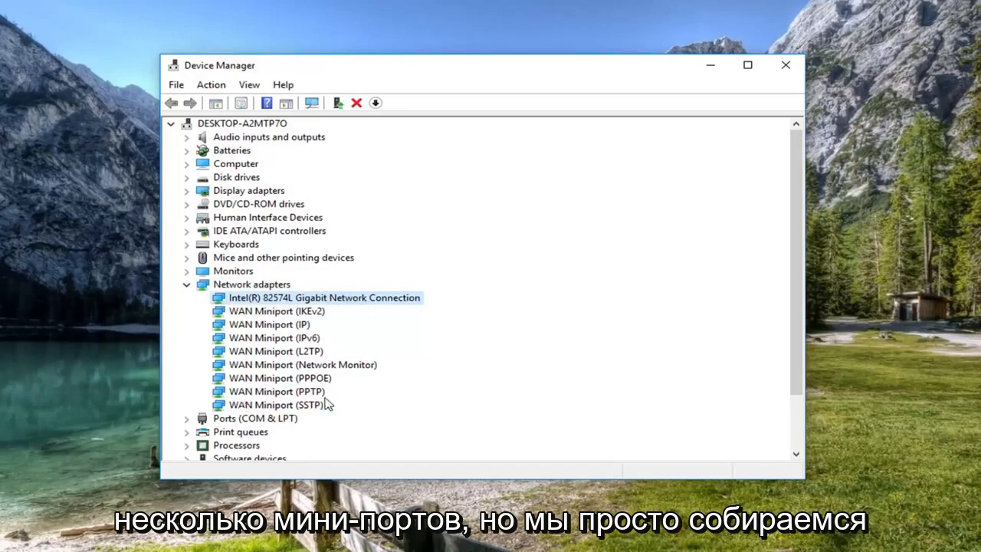
mouse_move(249, 303)
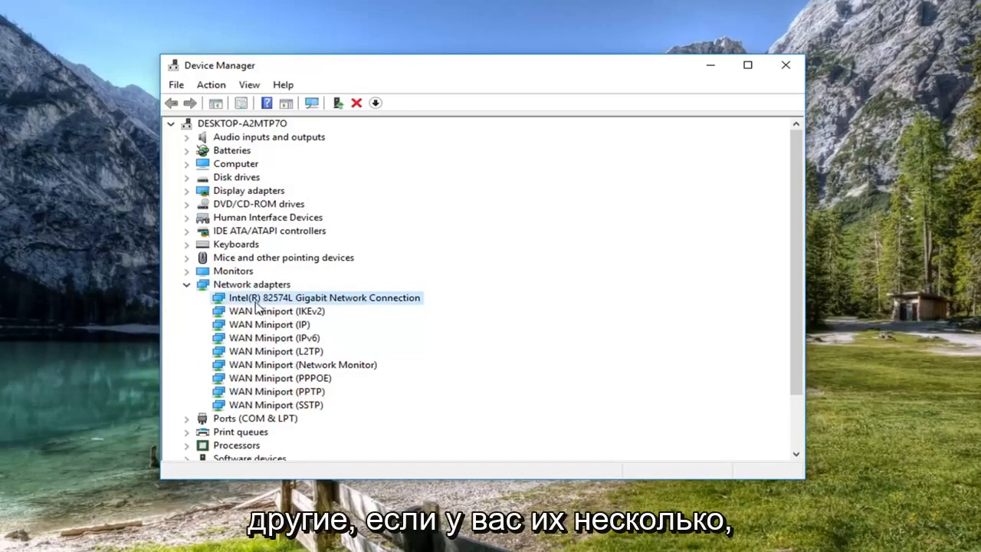
right_click(325, 298)
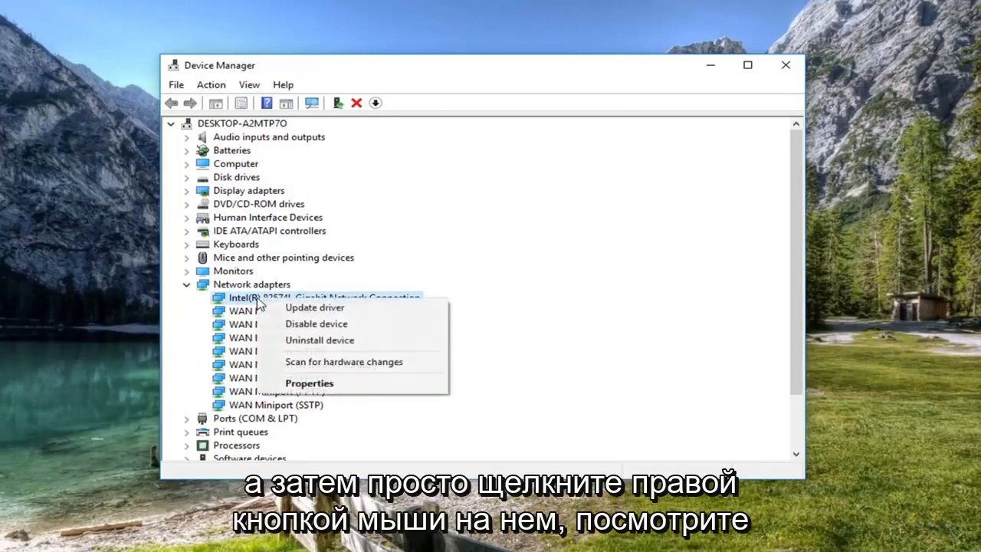
click(314, 306)
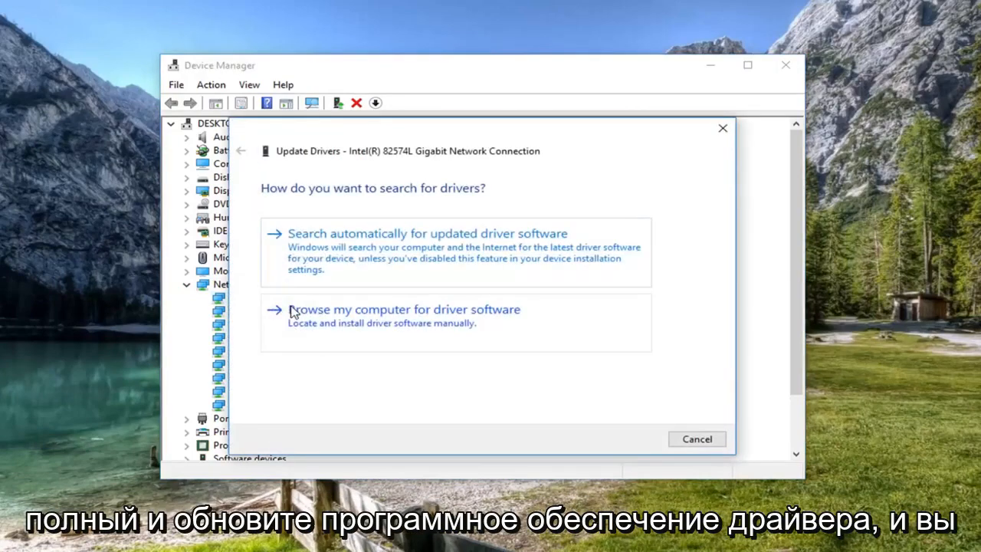
Search automatically for an Intel adapter driver, dismiss the 'best installed' result, exit Device Manager
click(428, 233)
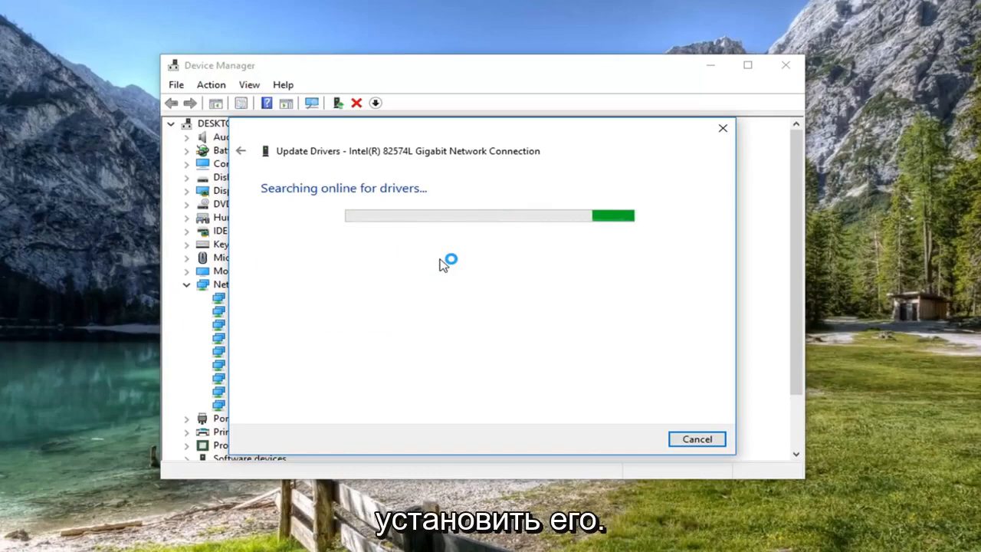
mouse_move(381, 254)
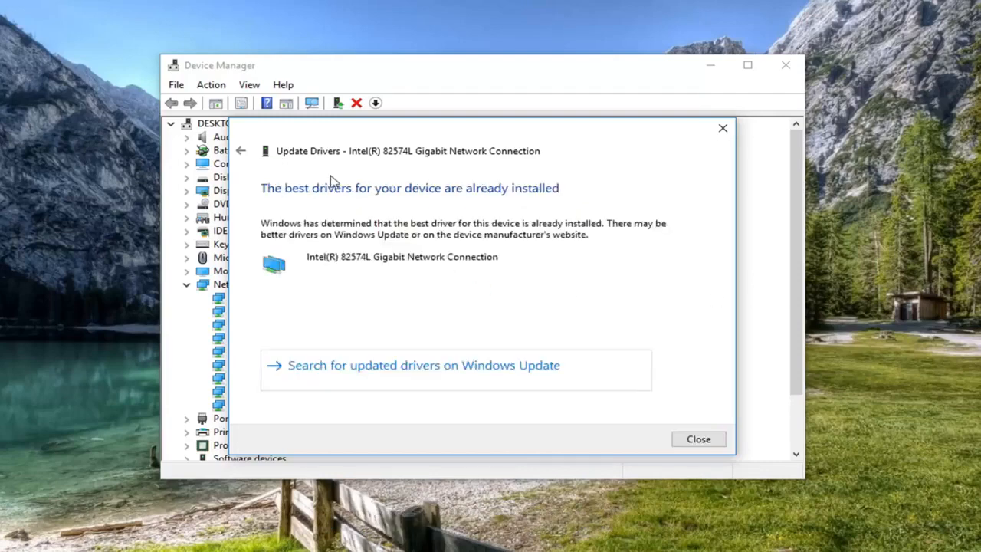
mouse_move(518, 287)
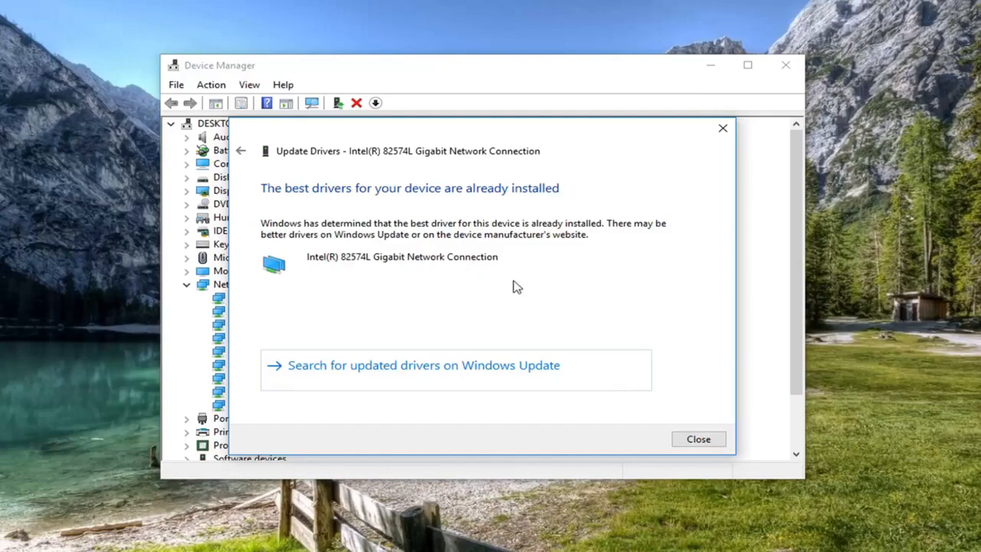
click(698, 439)
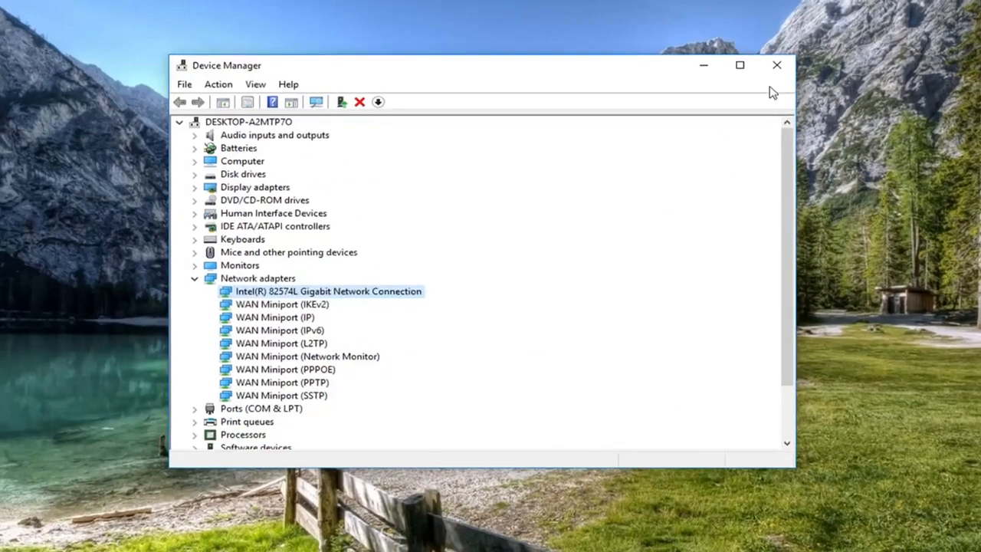
click(777, 64)
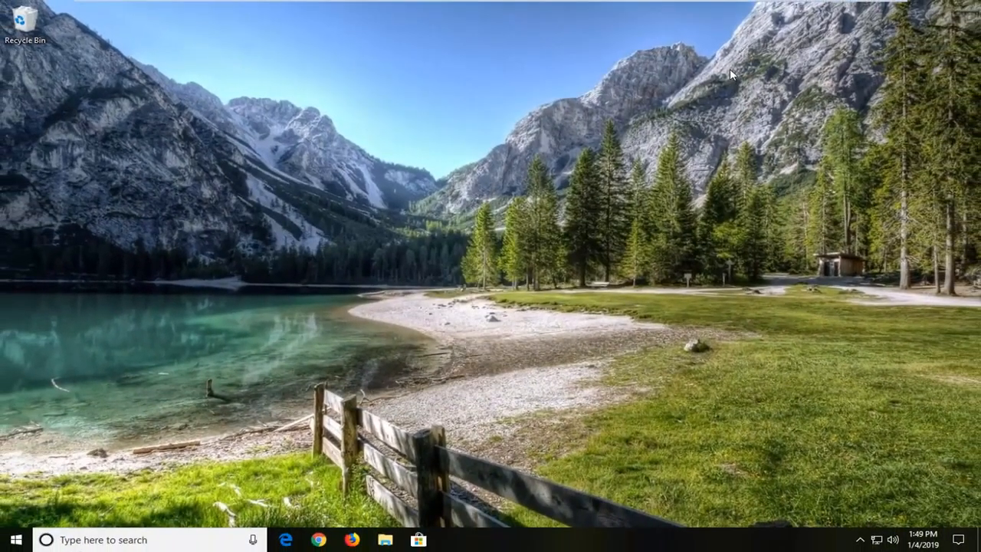